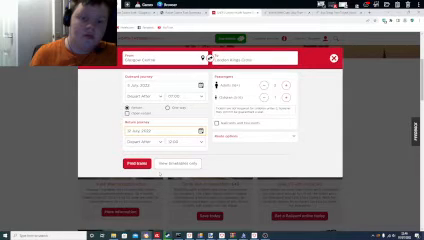
Search return trains from Glasgow Central to London Kings Cross and scroll through the fares.
click(139, 162)
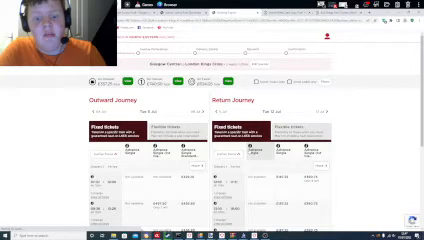
scroll(down, 3)
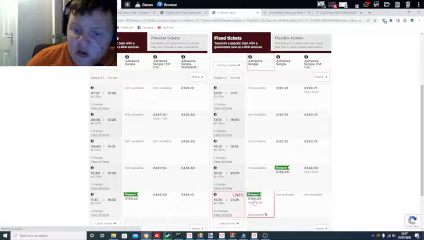